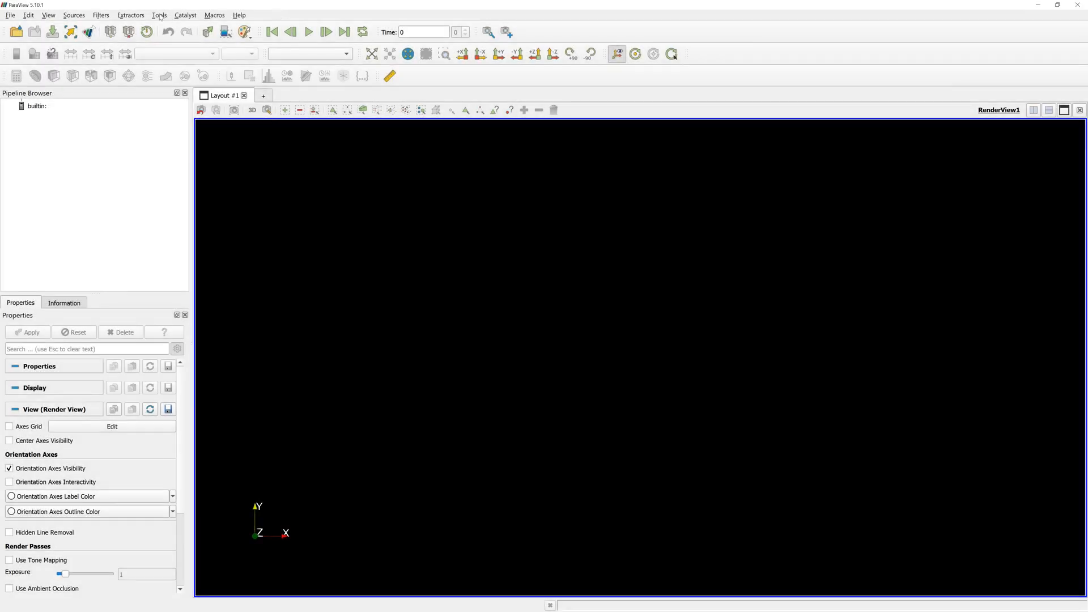
Step: Load the StreamLinesRepresentation plugin with Auto Load ticked via the plugin manager
{"action": "left_click", "coordinate": [159, 14]}
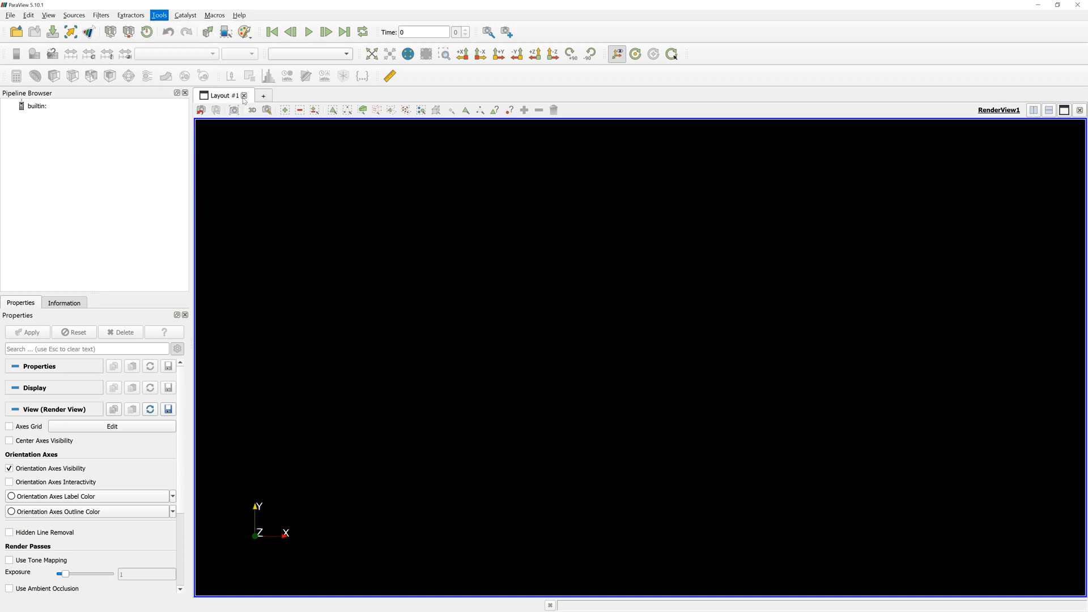
{"action": "left_click", "coordinate": [159, 14]}
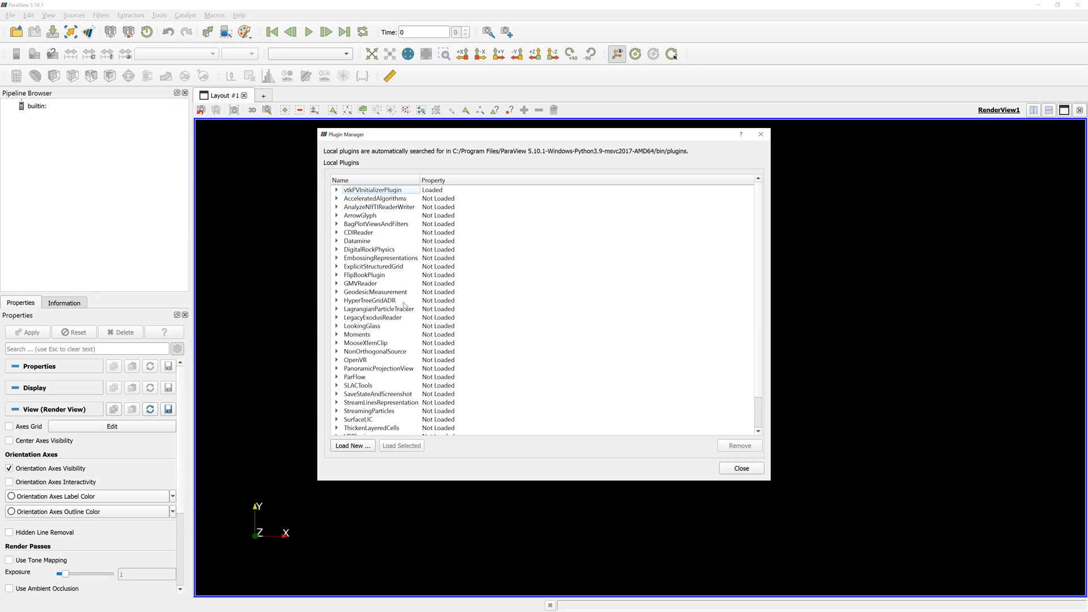
{"action": "left_click", "coordinate": [380, 401]}
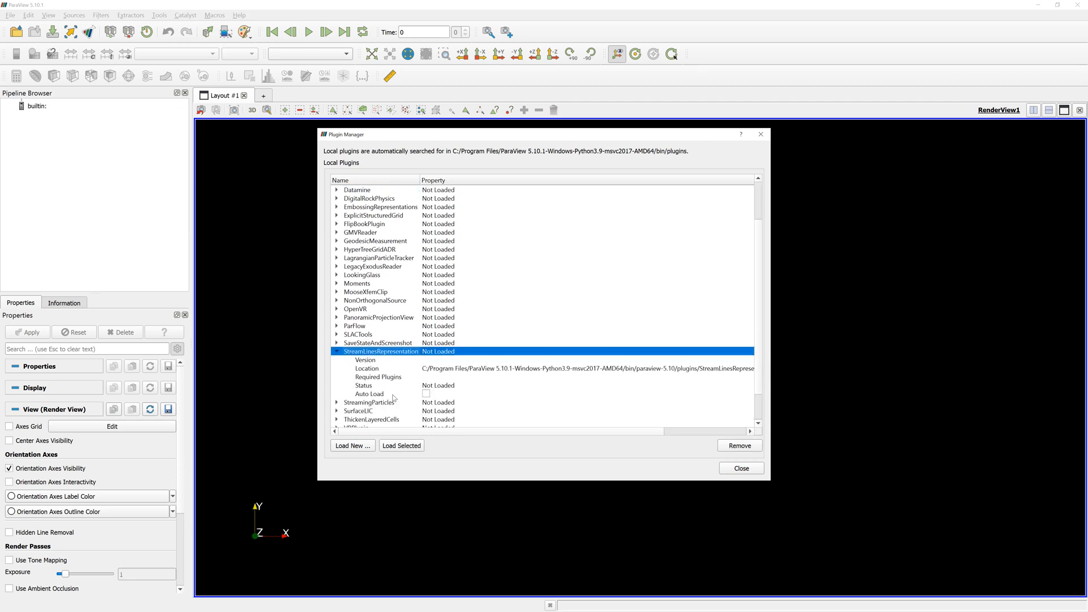
{"action": "left_click", "coordinate": [427, 393]}
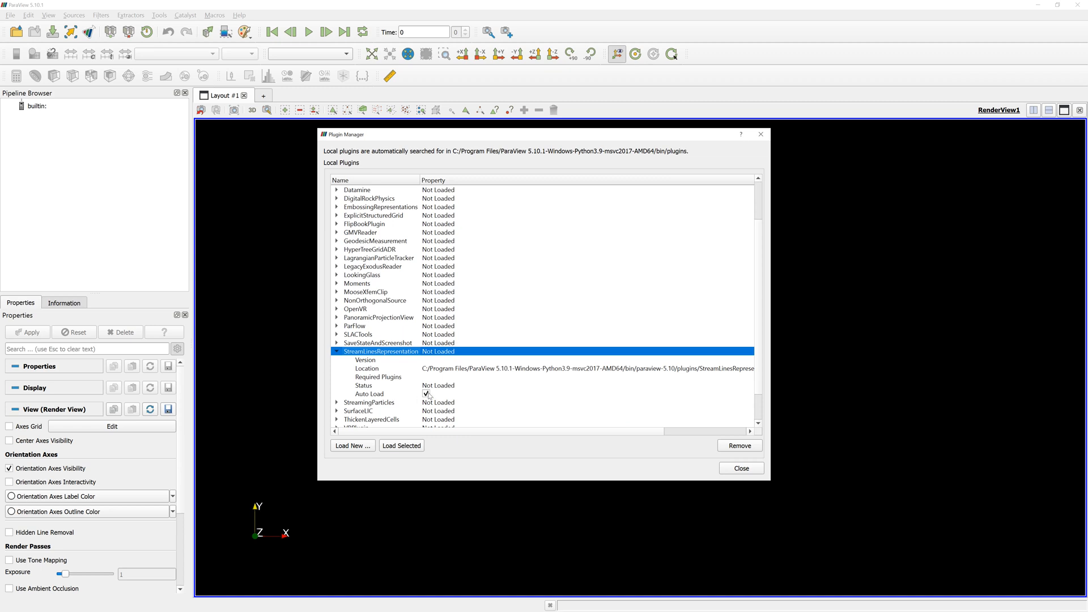
{"action": "left_click", "coordinate": [401, 445]}
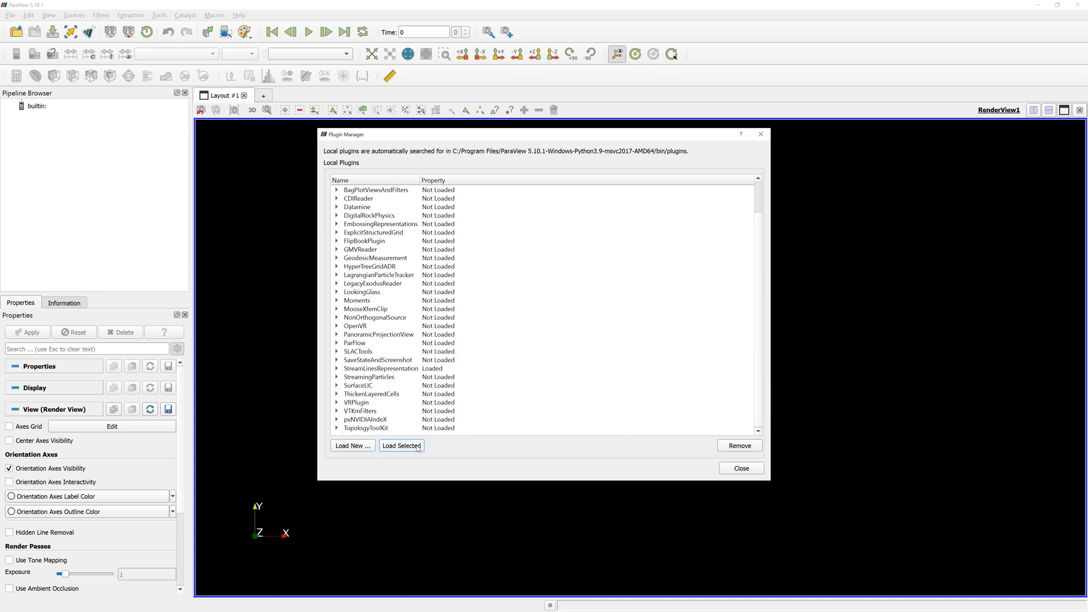
{"action": "left_click", "coordinate": [381, 369]}
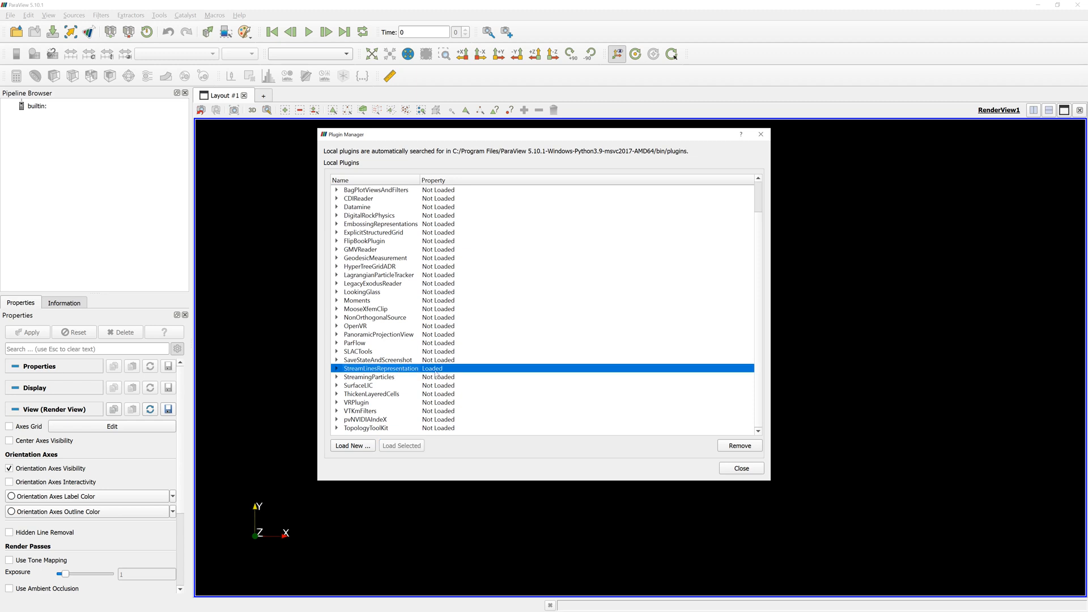
{"action": "left_click", "coordinate": [740, 469]}
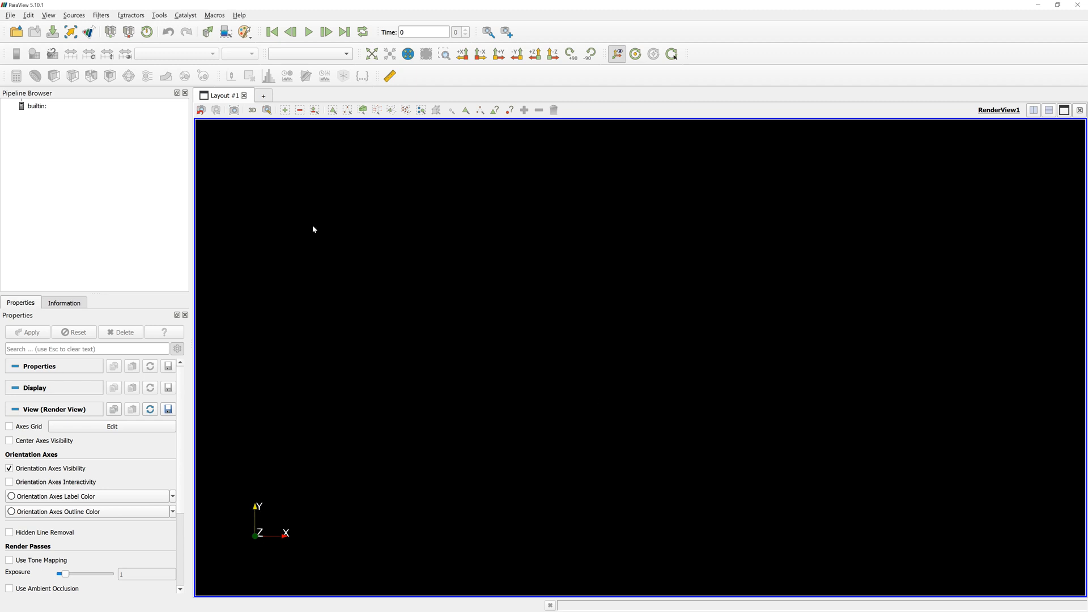
Step: Load pv.foam from the 04_DES_Turbo case folder and jump to the last time step
{"action": "left_click", "coordinate": [34, 31]}
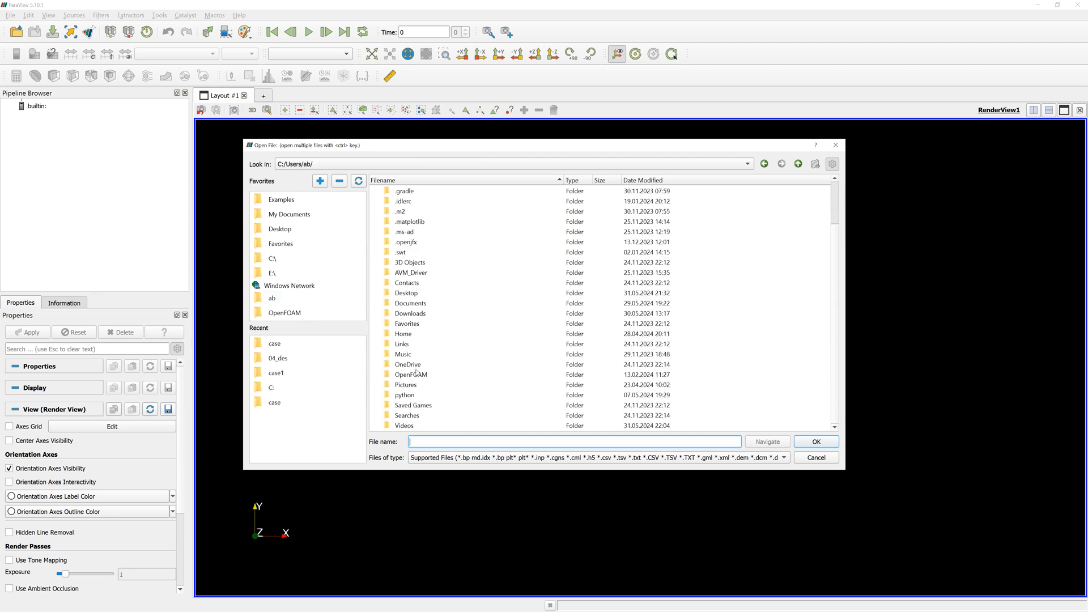
{"action": "double_click", "coordinate": [410, 375]}
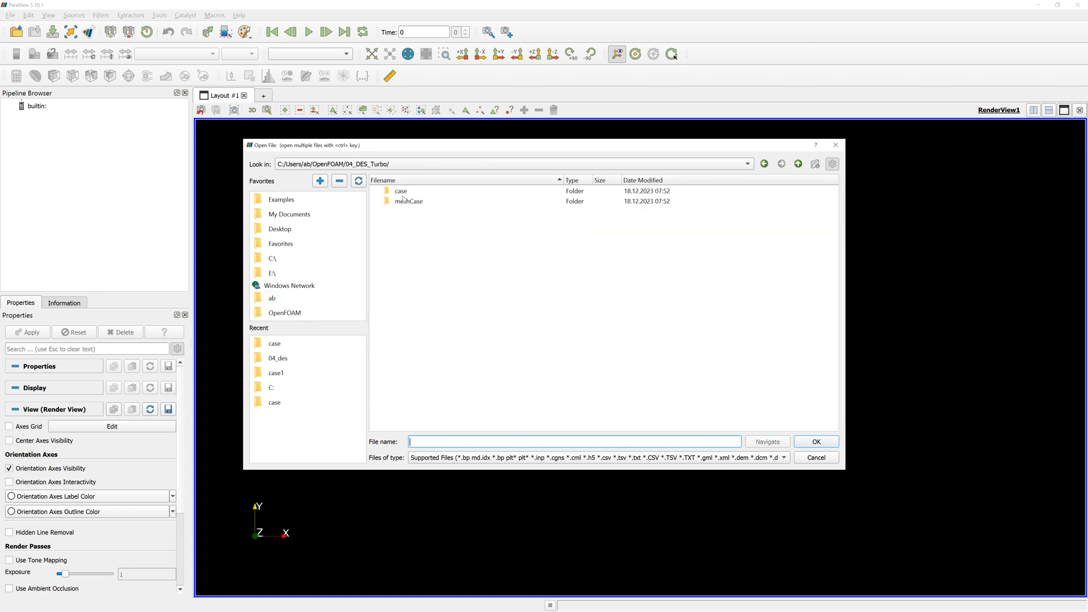
{"action": "left_click", "coordinate": [815, 441]}
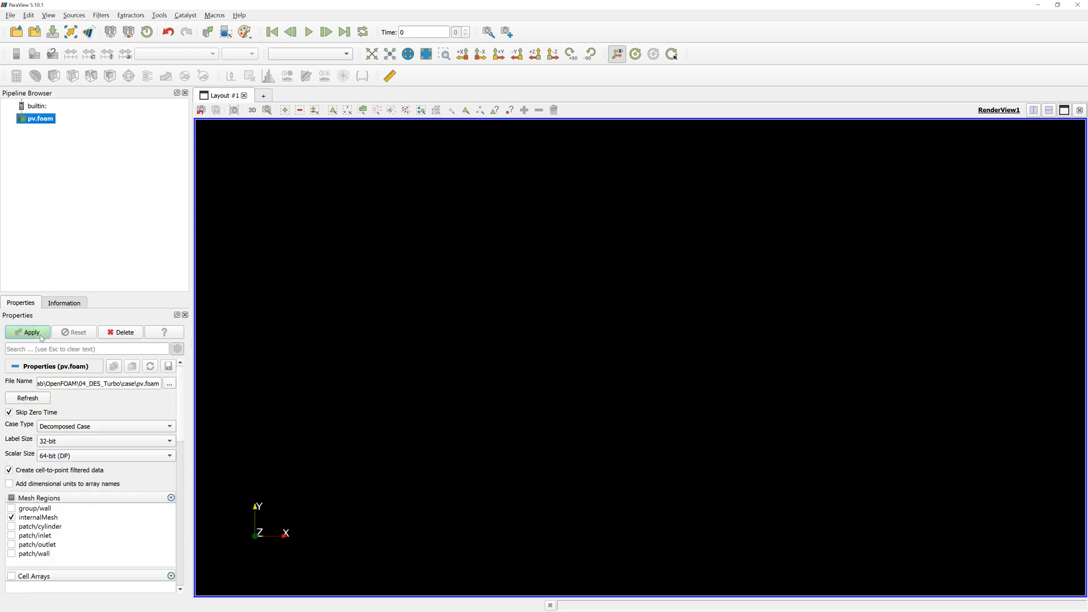
{"action": "left_click", "coordinate": [27, 332]}
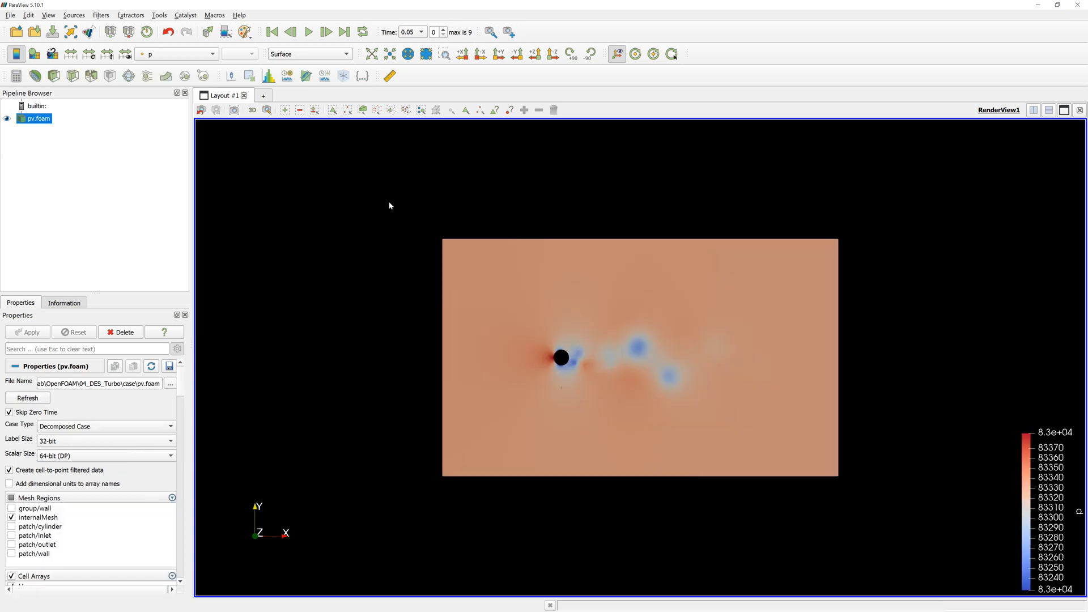
{"action": "left_click", "coordinate": [344, 32]}
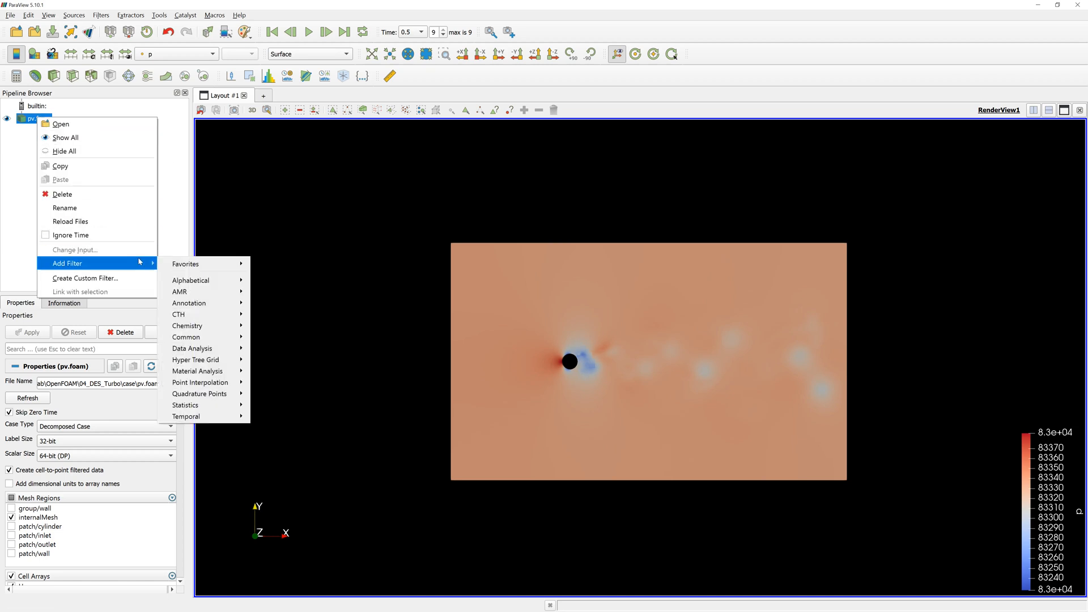
Step: Add a Gradient filter on U to pv.foam from the alphabetical filter list and apply it
{"action": "left_click", "coordinate": [190, 280]}
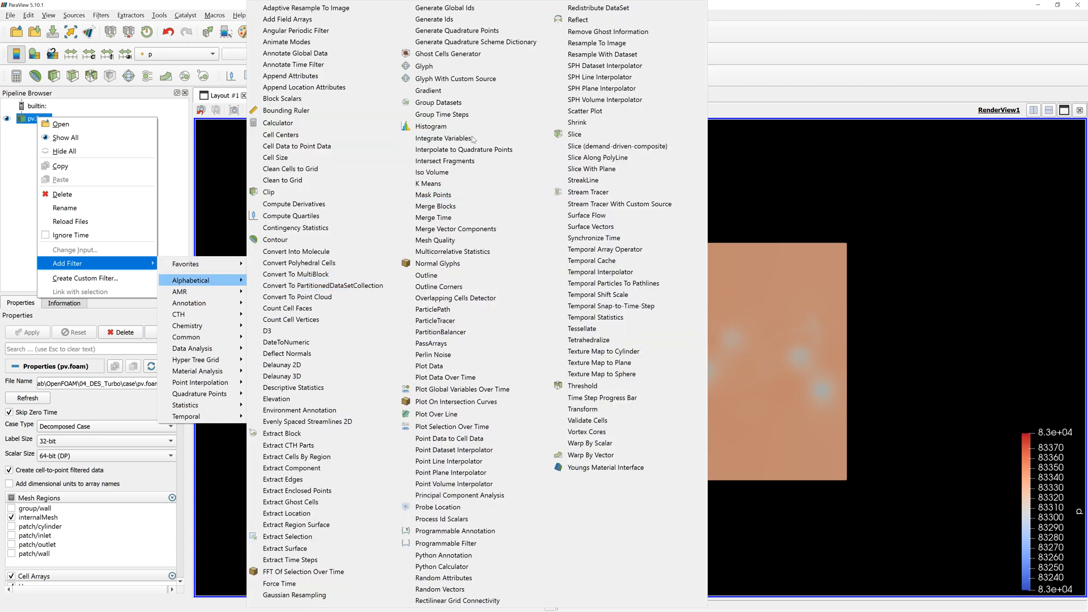
{"action": "left_click", "coordinate": [429, 90]}
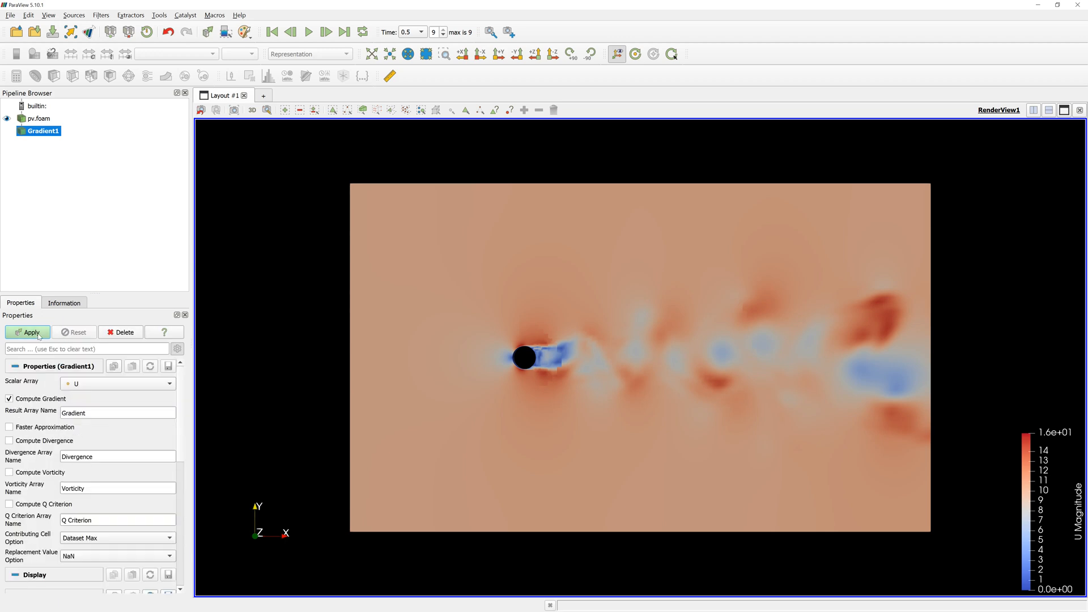
{"action": "left_click", "coordinate": [28, 332]}
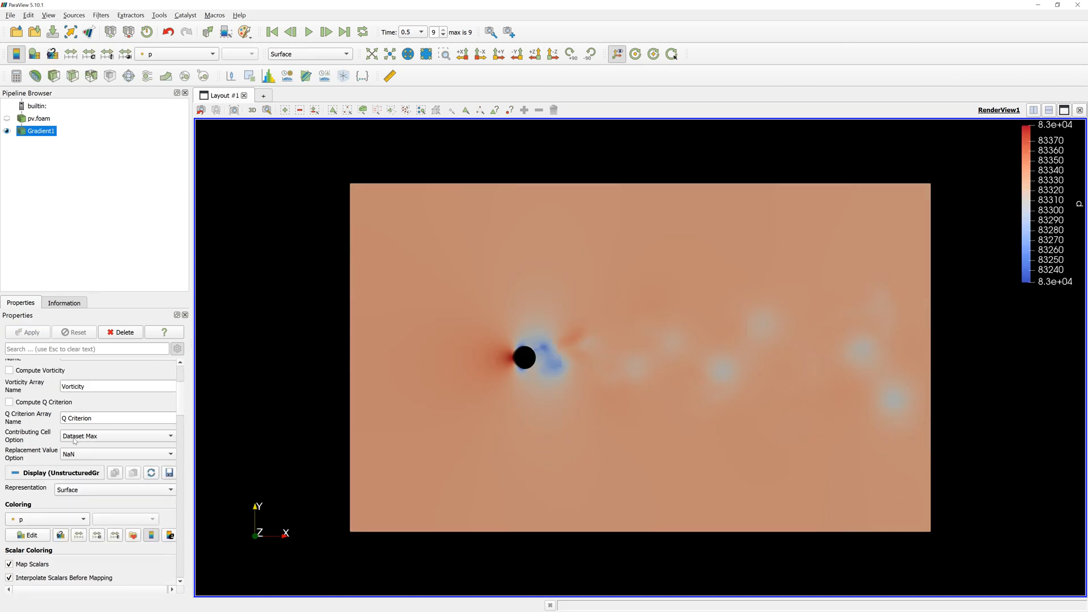
Step: Colour Gradient1 by U magnitude and switch its representation to Stream Lines
{"action": "left_click", "coordinate": [176, 54]}
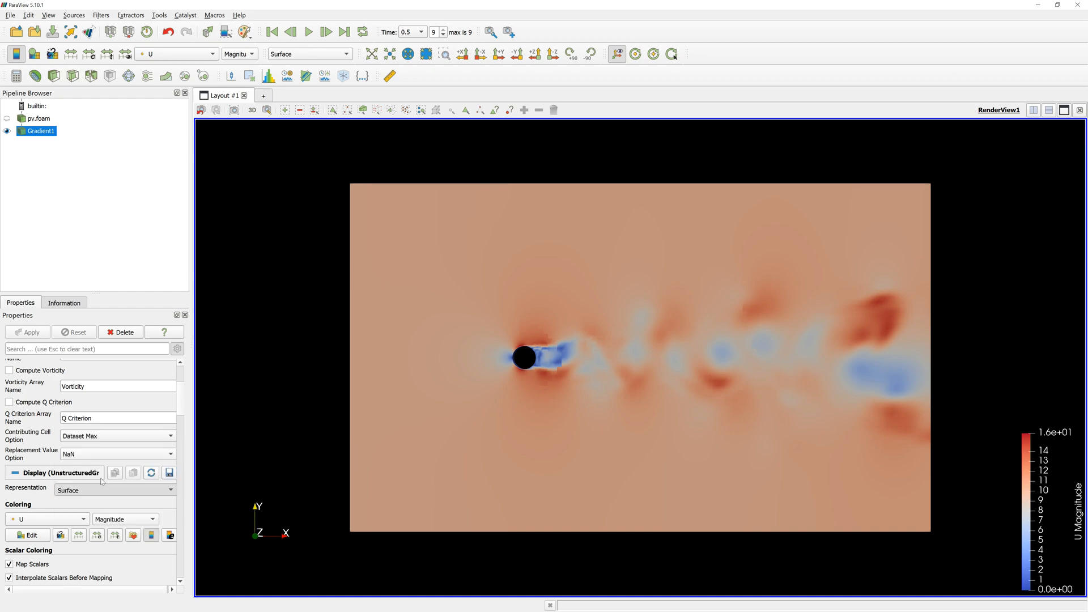
{"action": "left_click", "coordinate": [332, 54]}
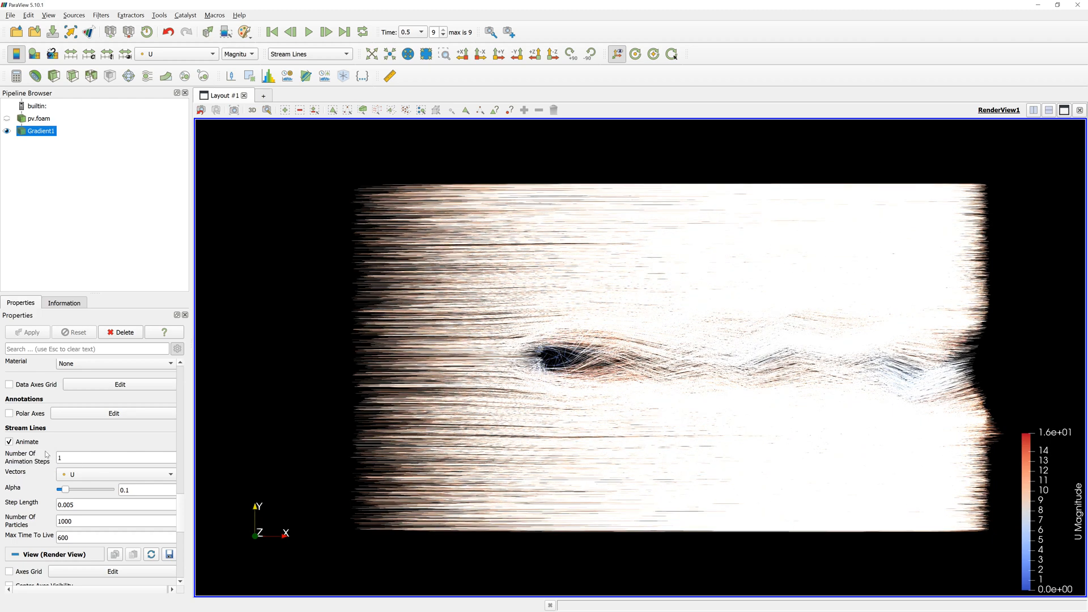
Step: Set the stream lines step length to 0.0002, then select the pv.foam source
{"action": "left_click", "coordinate": [114, 504]}
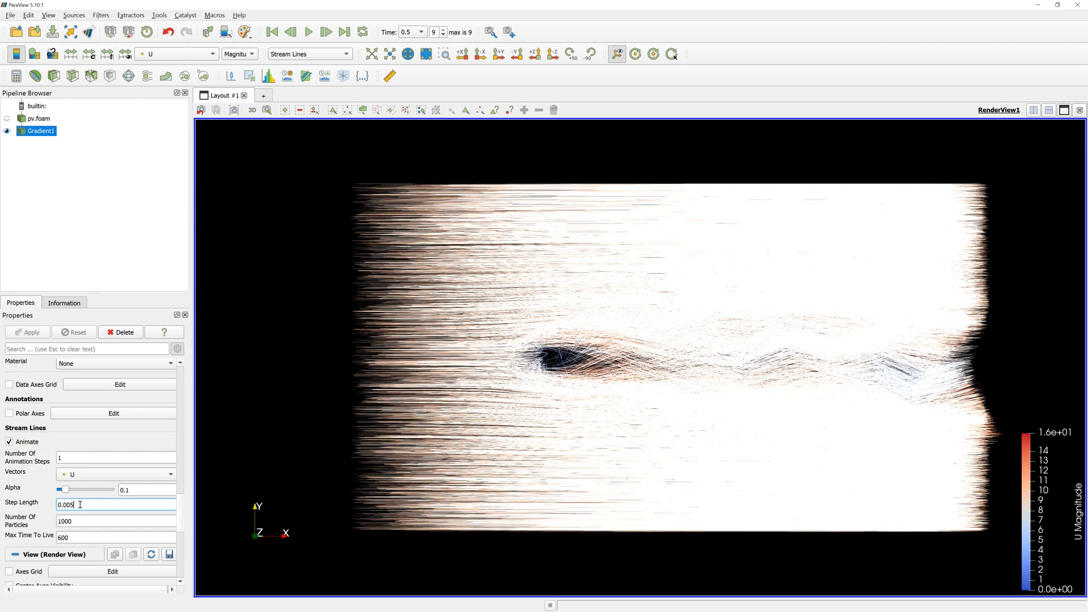
{"action": "type", "text": "0.0002"}
{"action": "left_click", "coordinate": [116, 520]}
{"action": "type", "text": "500"}
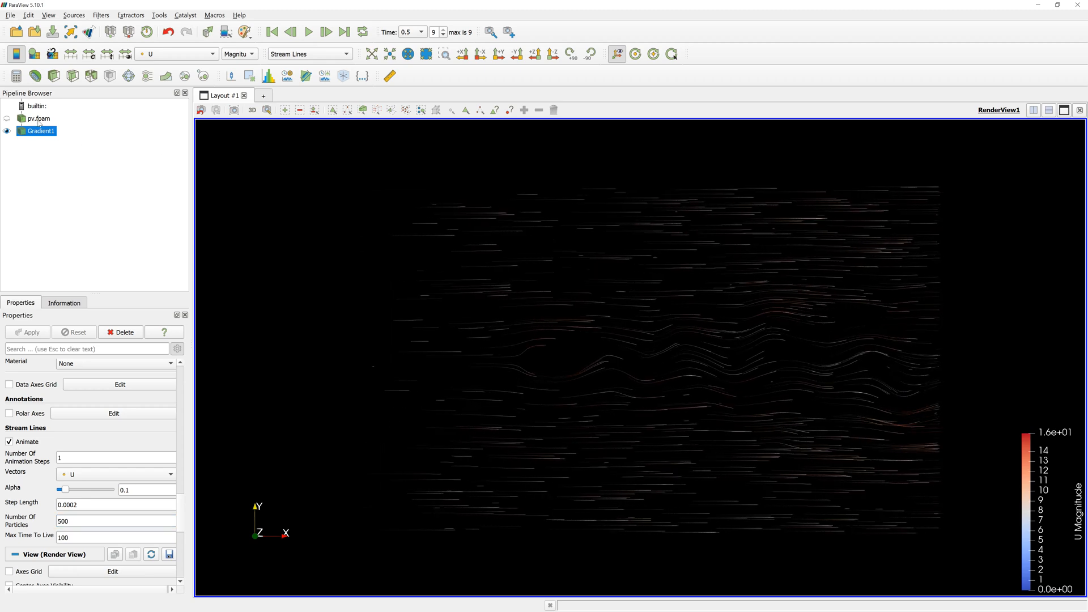
{"action": "left_click", "coordinate": [41, 118]}
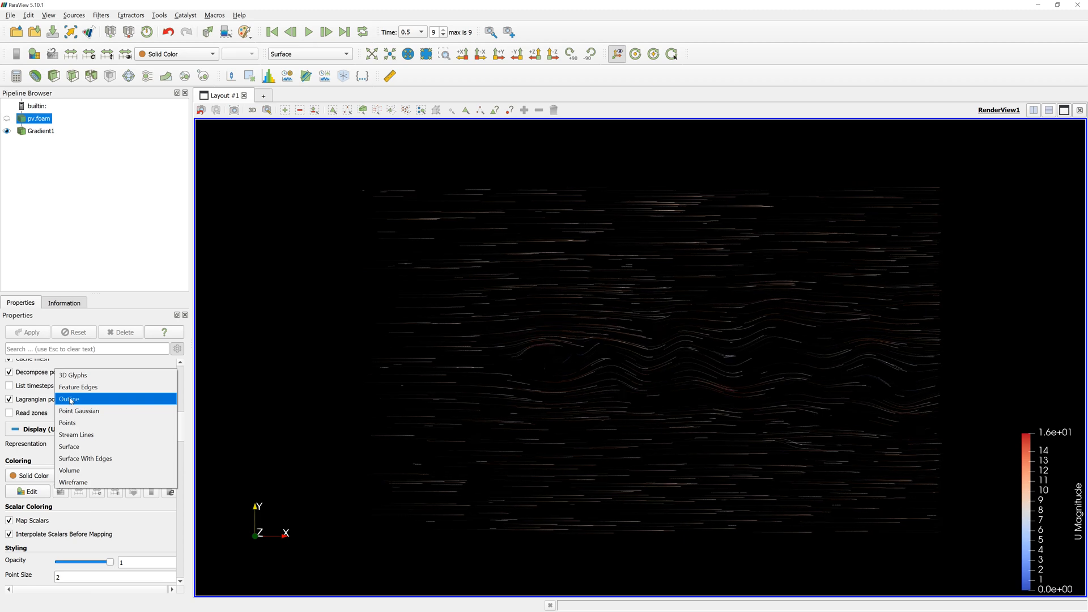
Step: Show pv.foam as a white domain outline and orbit to view it at an angle
{"action": "left_click", "coordinate": [69, 397]}
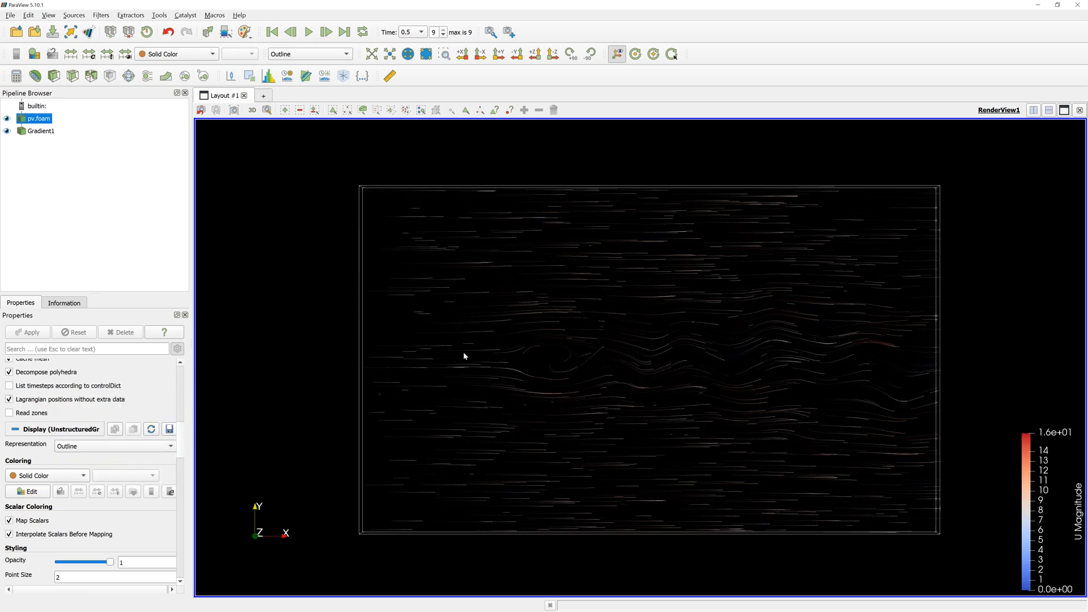
{"action": "left_click_drag", "start_coordinate": [464, 356], "coordinate": [416, 484]}
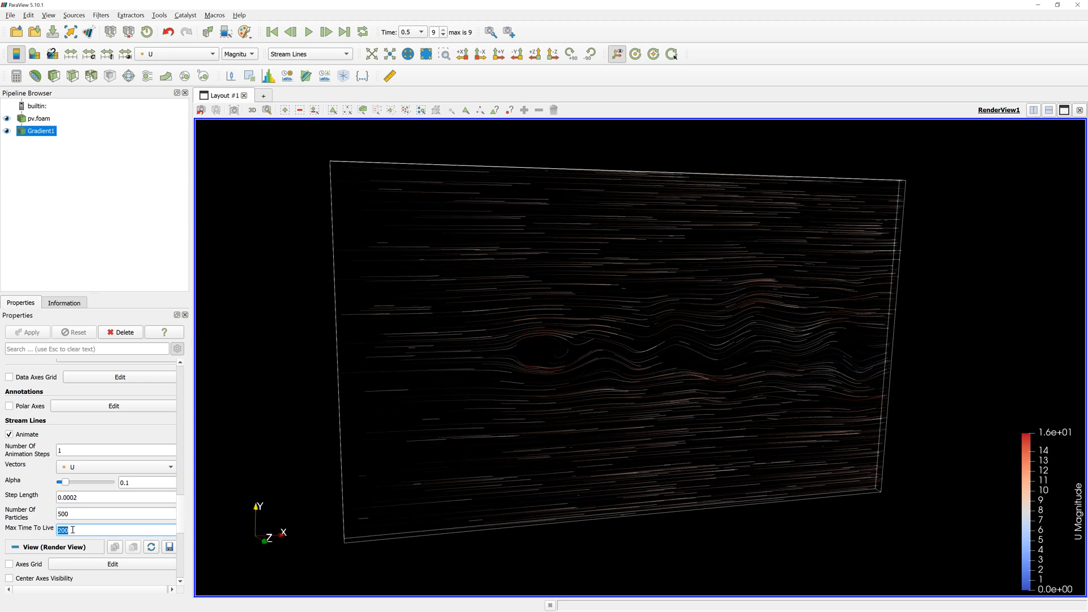
Step: Reduce the stream lines' Max Time To Live from 100 to 20
{"action": "type", "text": "20"}
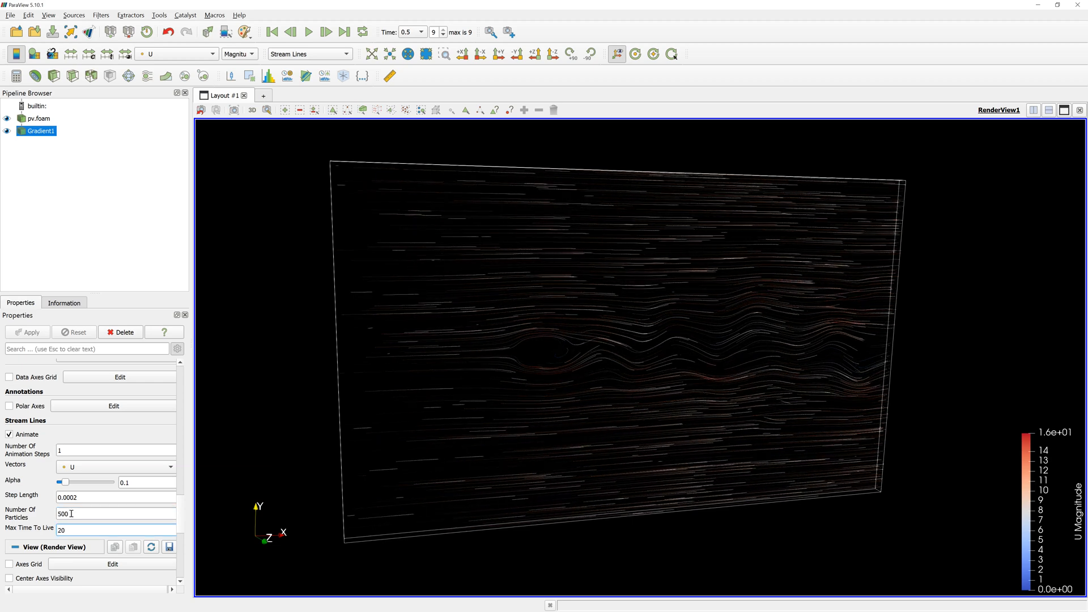